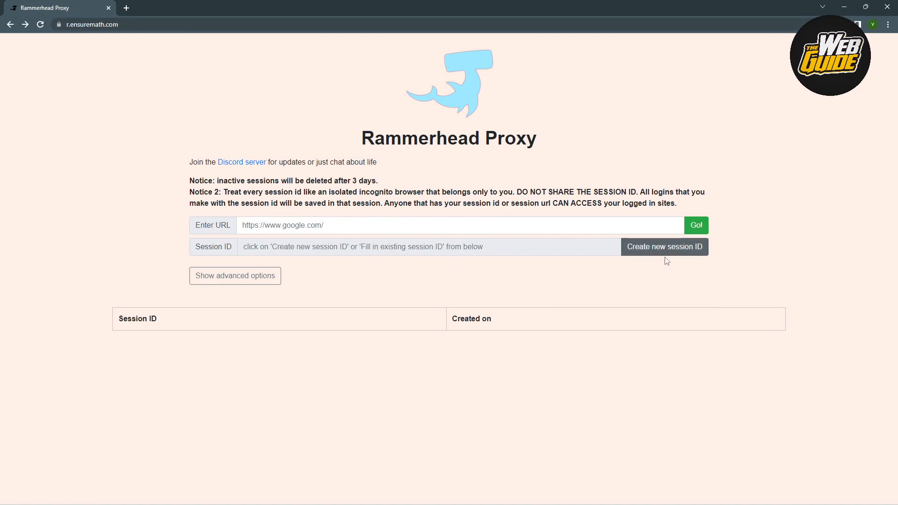
pyautogui.moveTo(658, 253)
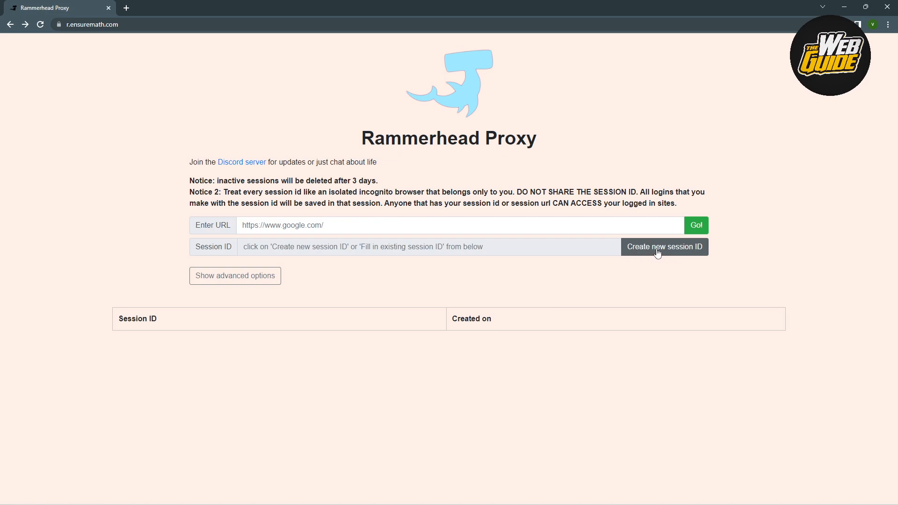
# Step: Generate a new proxy session ID so it appears in the sessions table
pyautogui.click(664, 246)
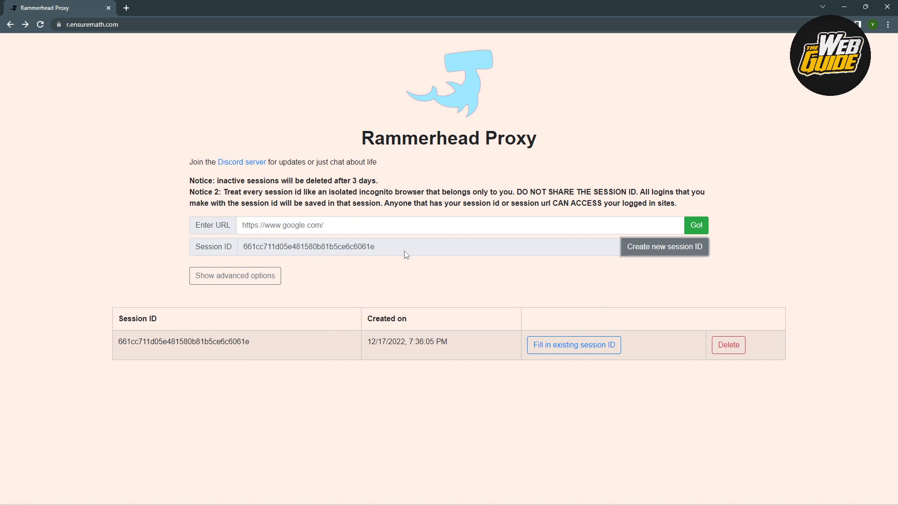
pyautogui.moveTo(244, 260)
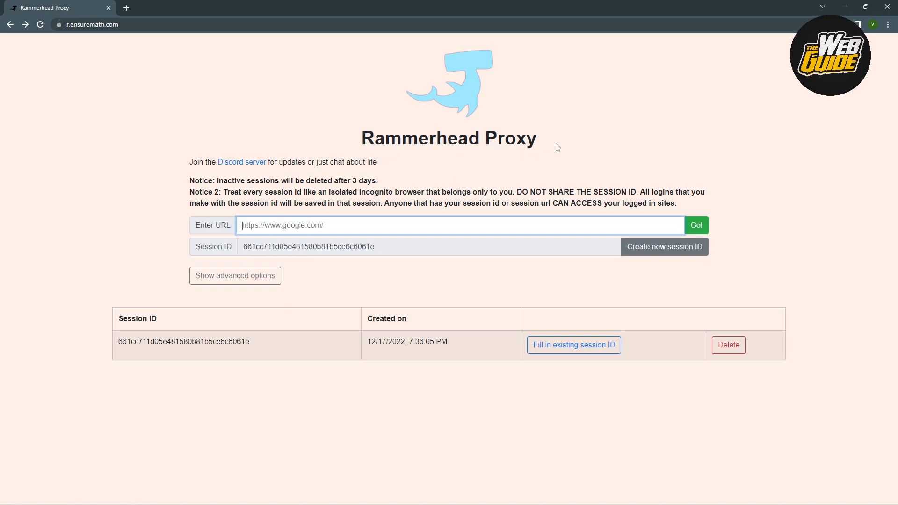
pyautogui.write('https')
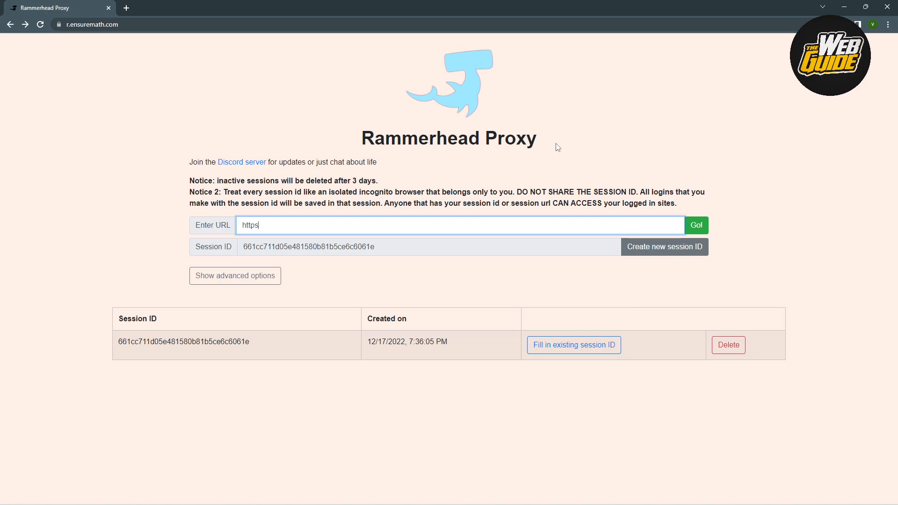
pyautogui.write('://s')
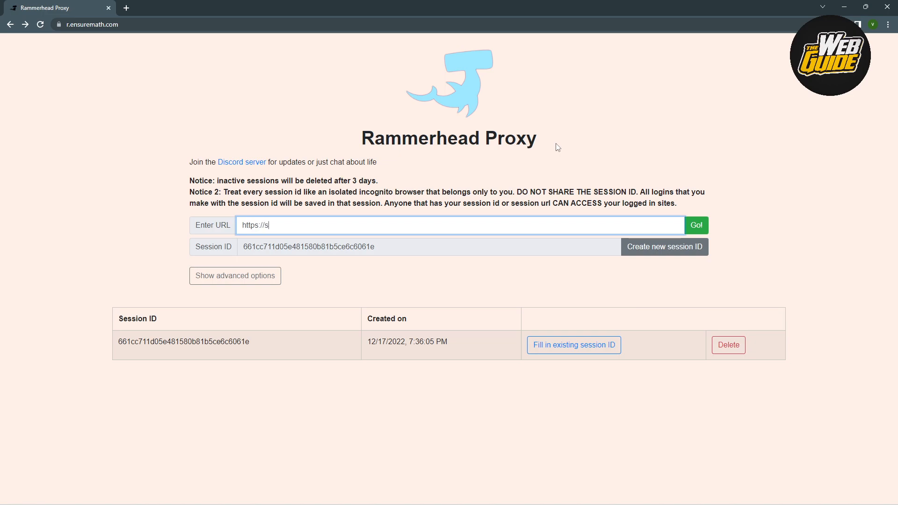
pyautogui.write('potify')
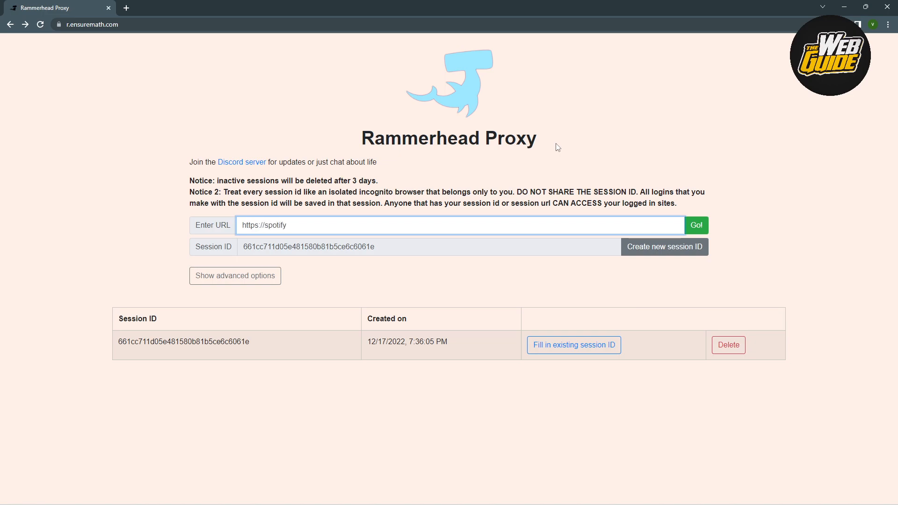
pyautogui.write('.com')
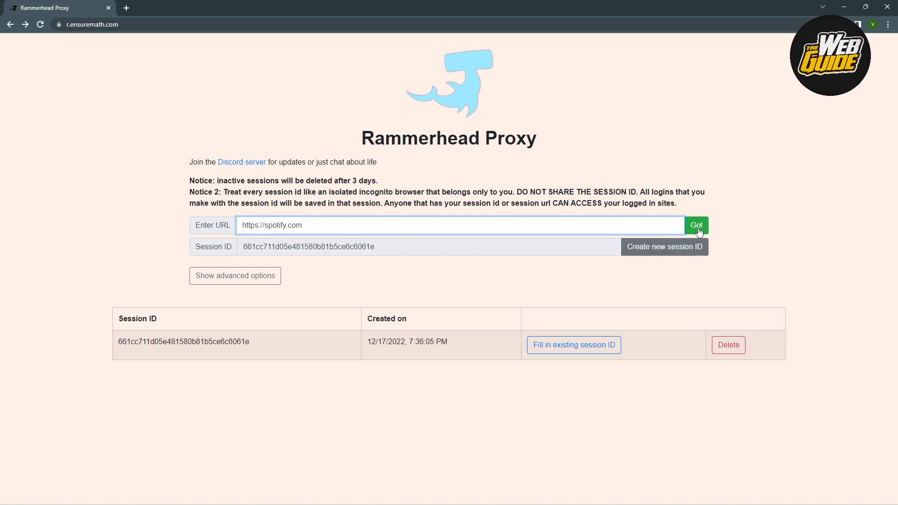
pyautogui.click(696, 225)
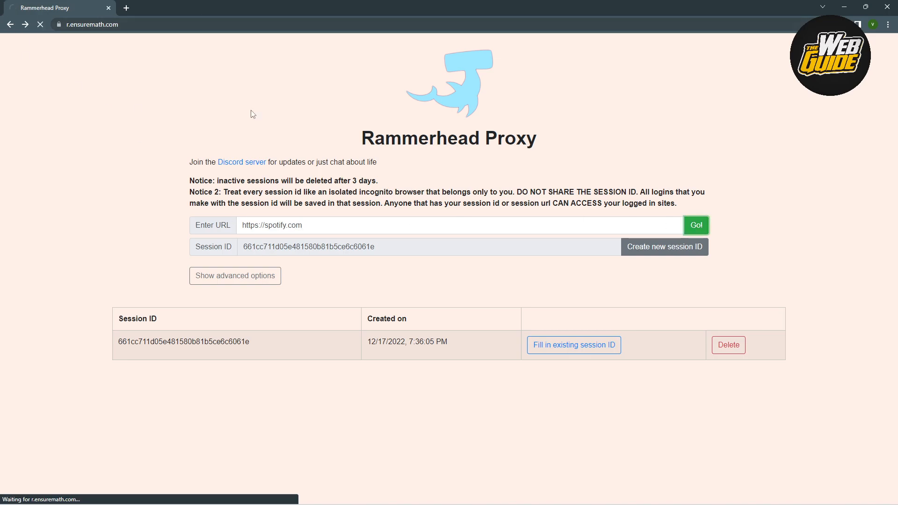
# Step: Browse Your Library and the Workday Lounge playlist, dismiss the login prompt, and return Home
pyautogui.click(696, 225)
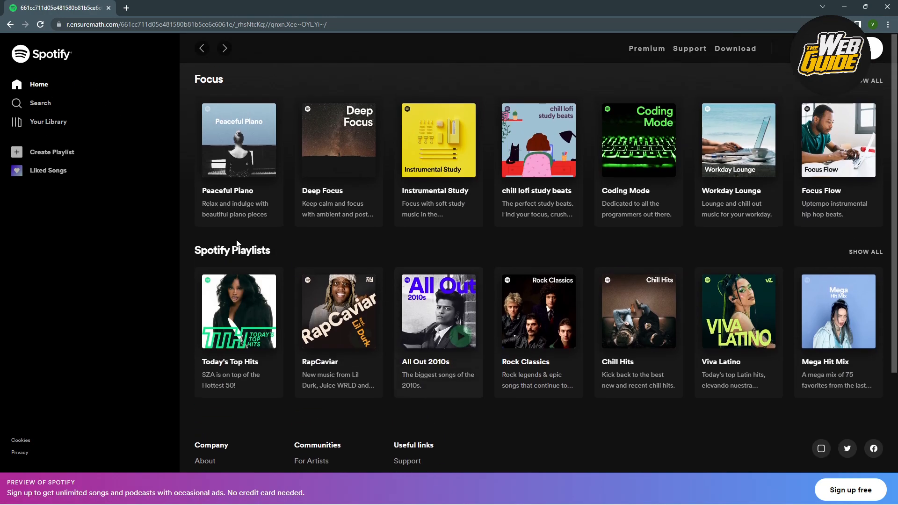
pyautogui.click(48, 122)
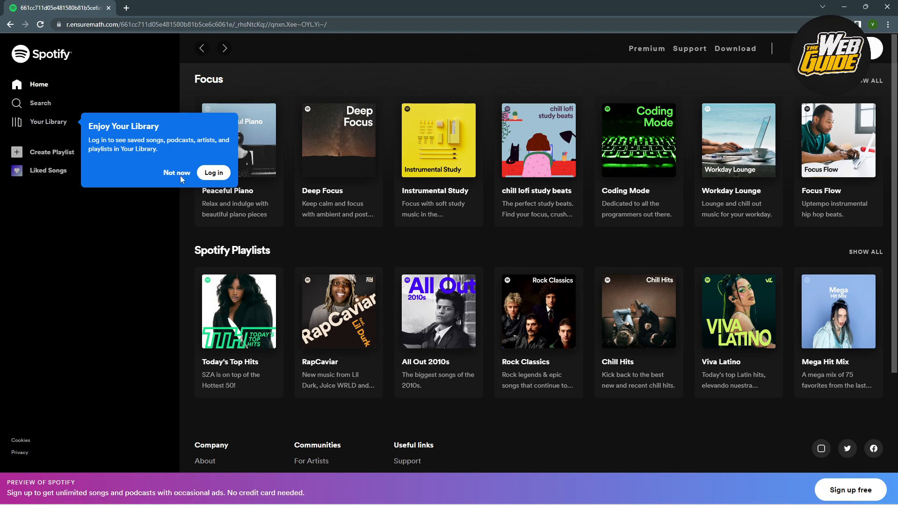
pyautogui.click(177, 172)
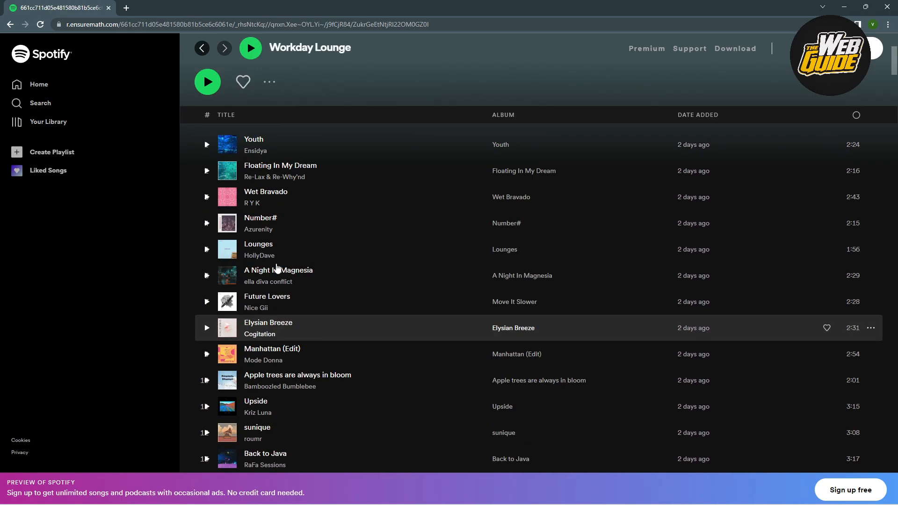
pyautogui.click(40, 84)
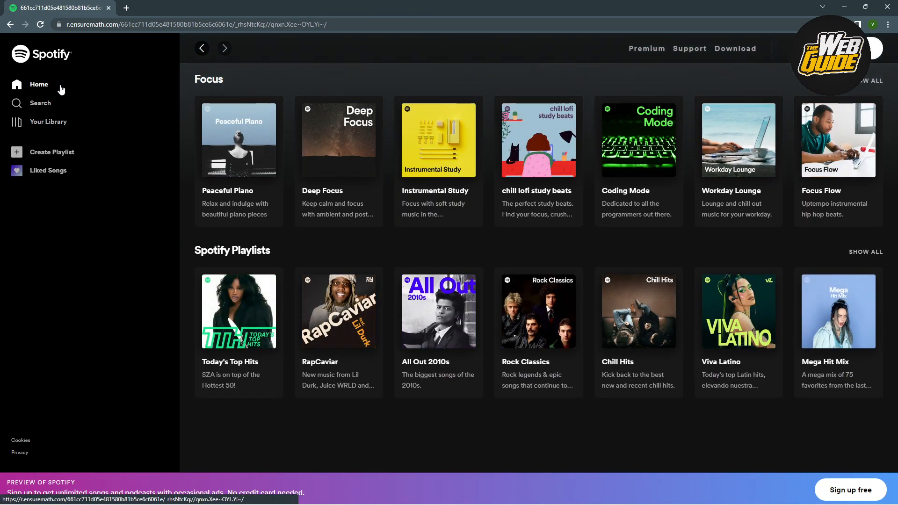